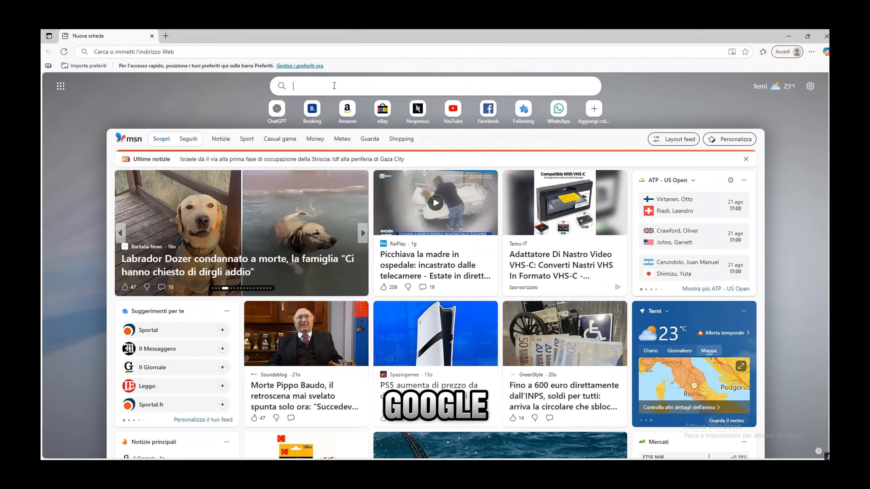
Search 'makcu' in the address bar to reach the Makcu Online Flash Tool site.
{"action": "type", "text": "makcu"}
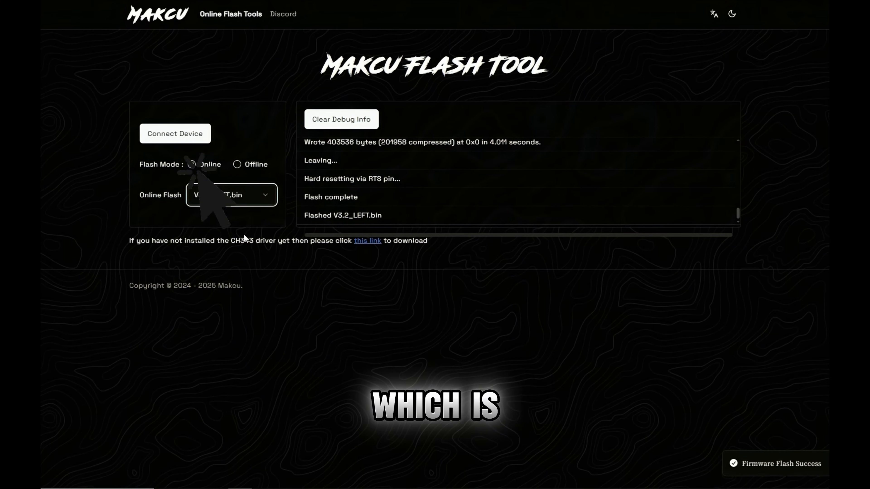
Download CH343SER.EXE from the tool page and install the CH343 serial driver.
{"action": "left_click", "coordinate": [191, 163]}
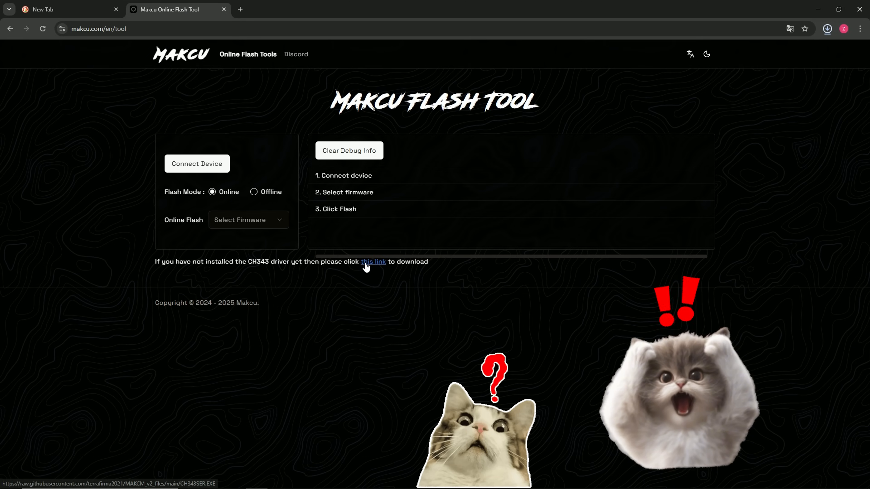
{"action": "left_click", "coordinate": [372, 261]}
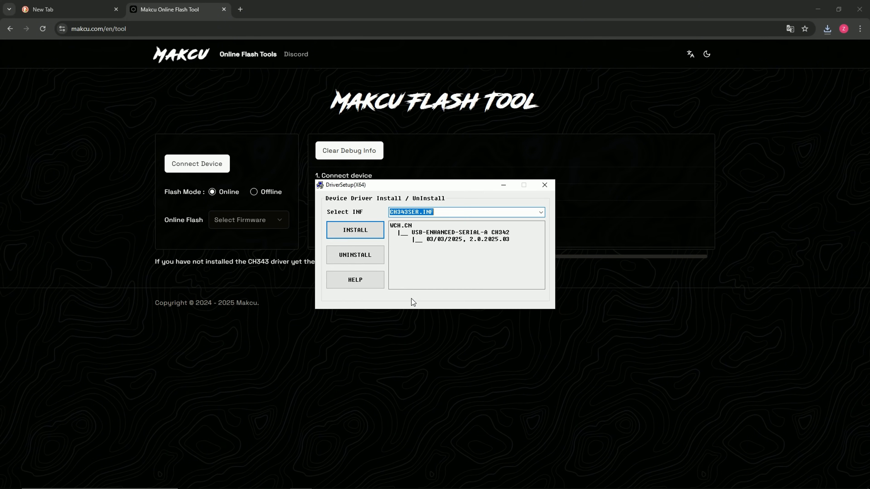
{"action": "left_click", "coordinate": [354, 229]}
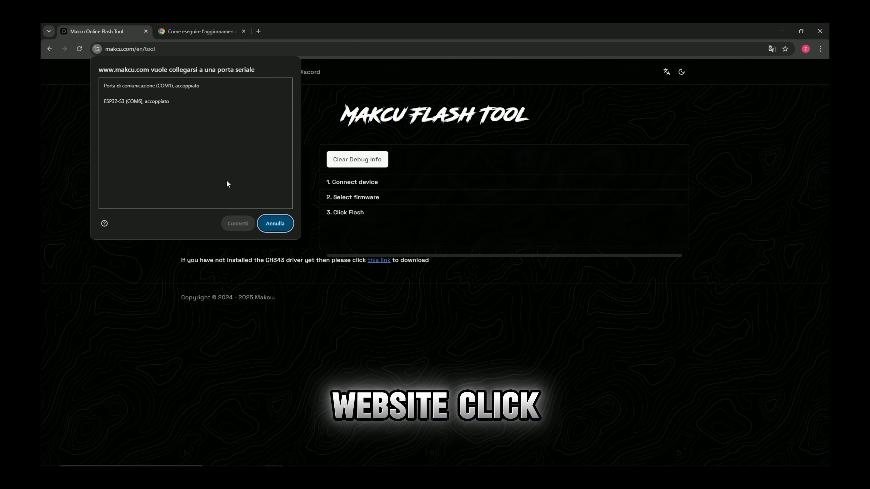
Connect to ESP32-S3 (COM6) and flash V3.2_LEFT.bin onto the USB1 chip.
{"action": "left_click", "coordinate": [237, 224]}
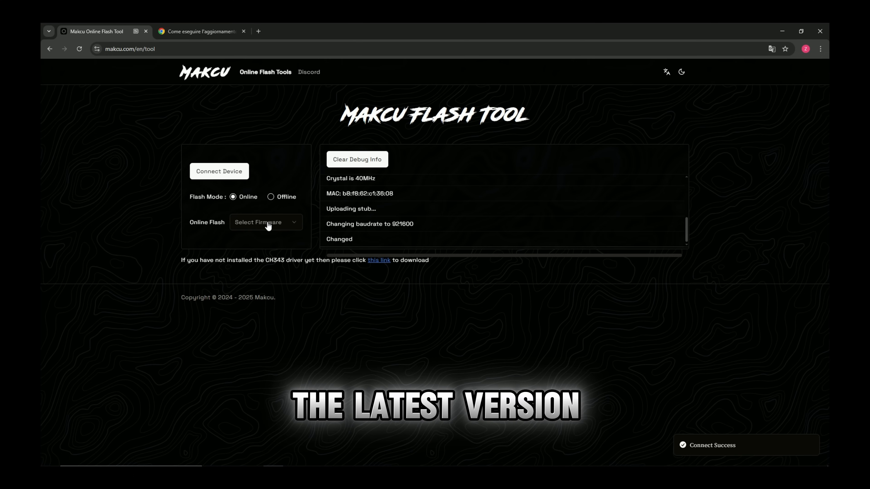
{"action": "left_click", "coordinate": [266, 222]}
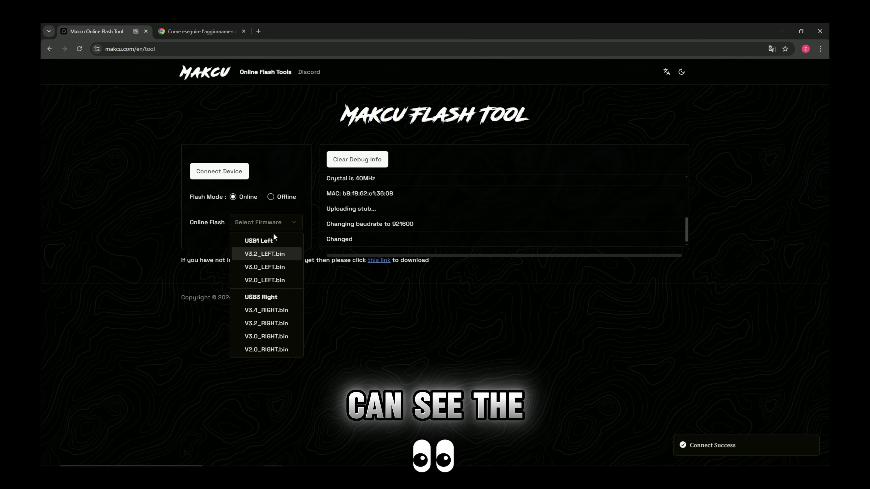
{"action": "left_click", "coordinate": [264, 254]}
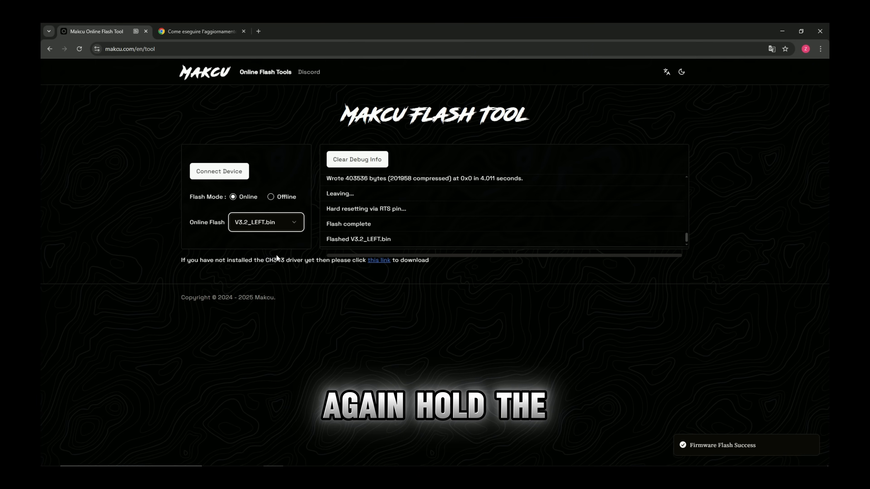
Connect the second chip on USB JTAG/serial debug unit (COM7) and list firmware versions.
{"action": "left_click", "coordinate": [219, 171]}
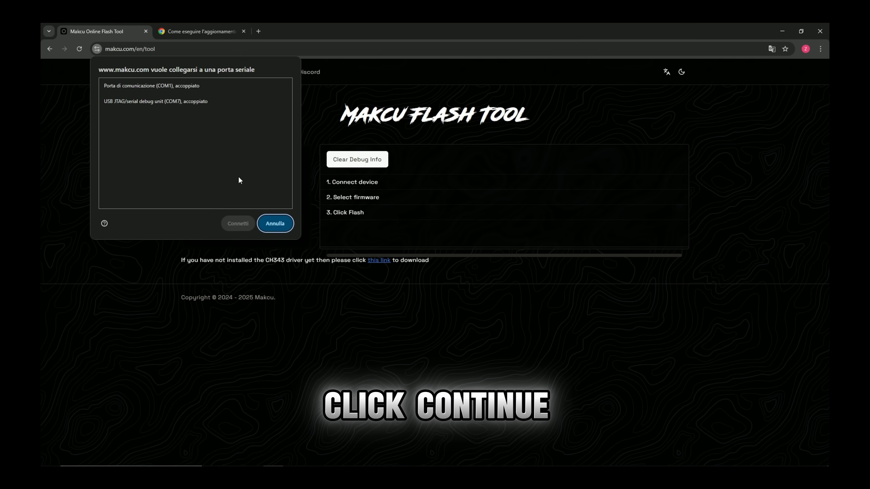
{"action": "left_click", "coordinate": [237, 223]}
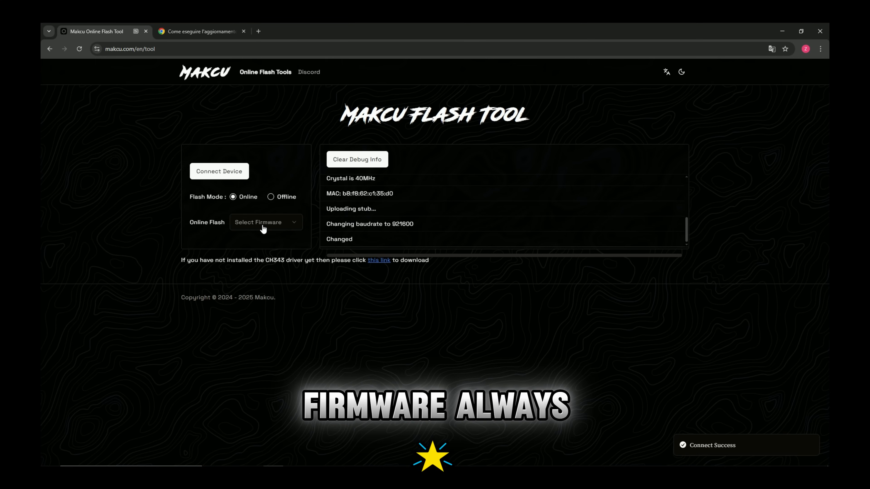
{"action": "left_click", "coordinate": [265, 222]}
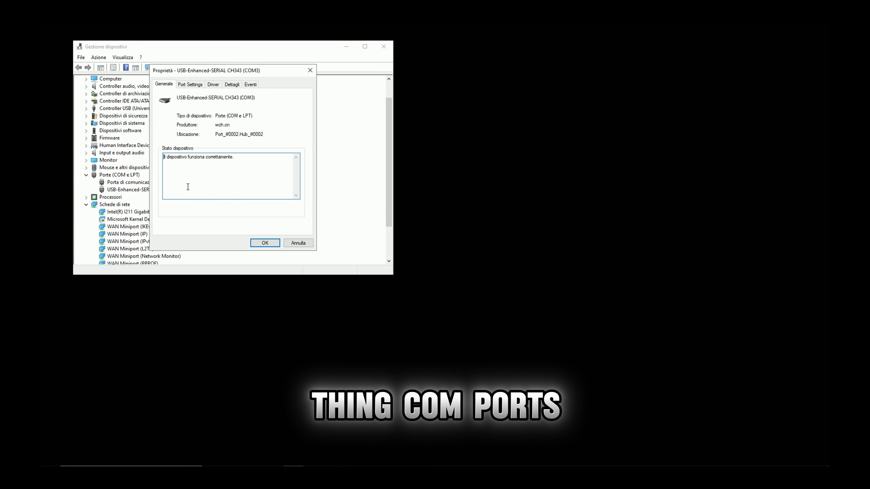
Show the CH343 port's advanced settings with COM Port Number COM3.
{"action": "left_click", "coordinate": [190, 84]}
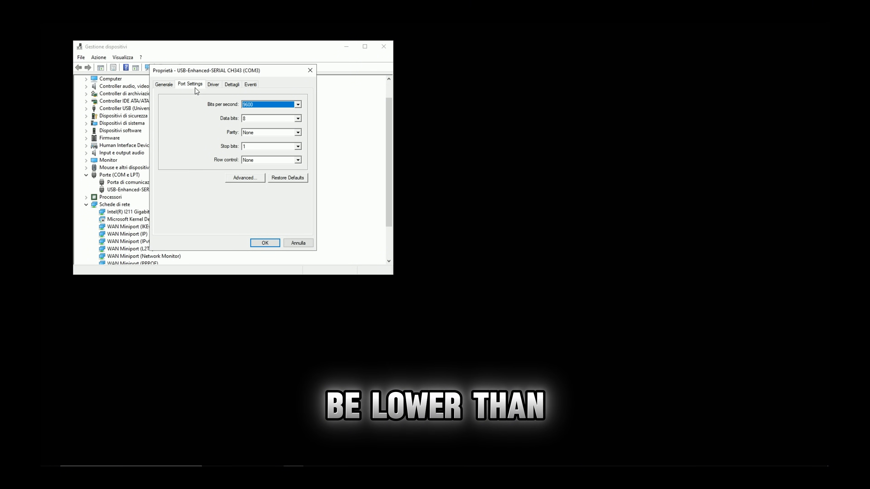
{"action": "left_click", "coordinate": [244, 178]}
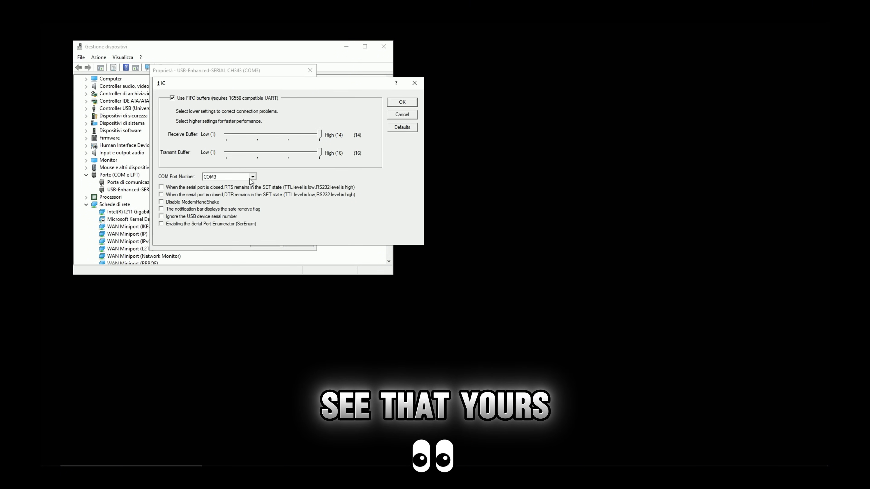